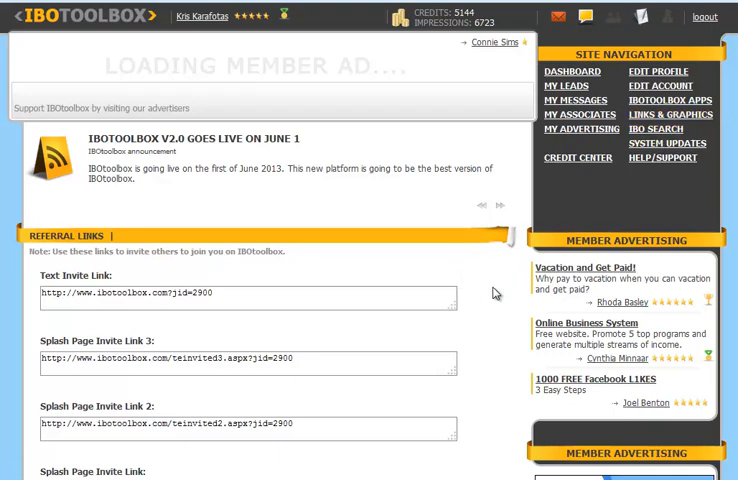
# Scroll to the Referral Links section showing the text invite link and three splash page links.
pyautogui.scroll(-3)
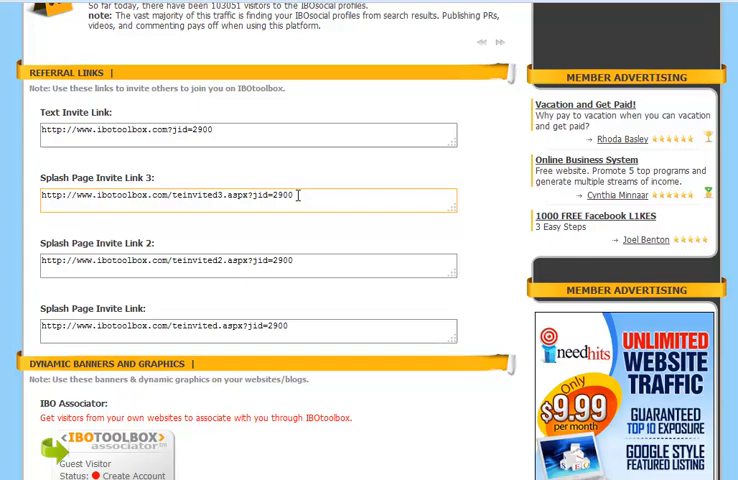
# Scroll through Dynamic Banners and Graphics to the IBO Associator, LIVE CHAT and email signature codes.
pyautogui.scroll(-3)
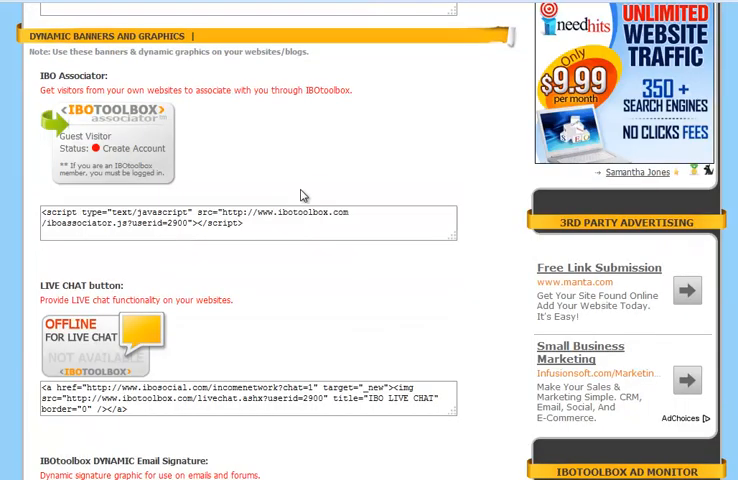
pyautogui.moveTo(333, 172)
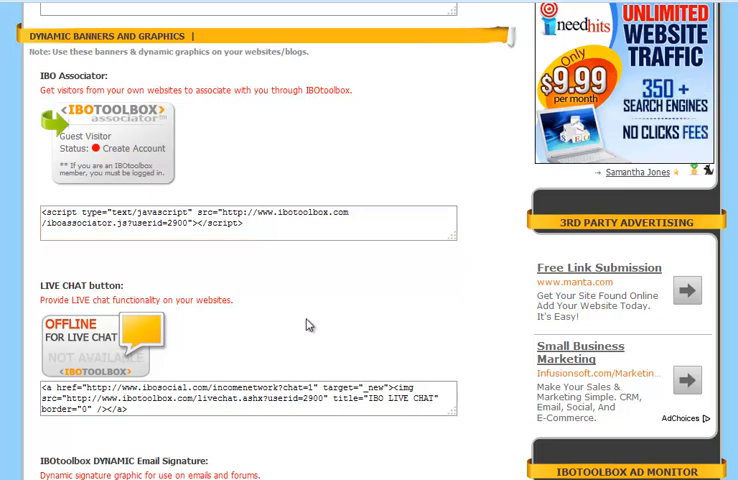
pyautogui.scroll(-3)
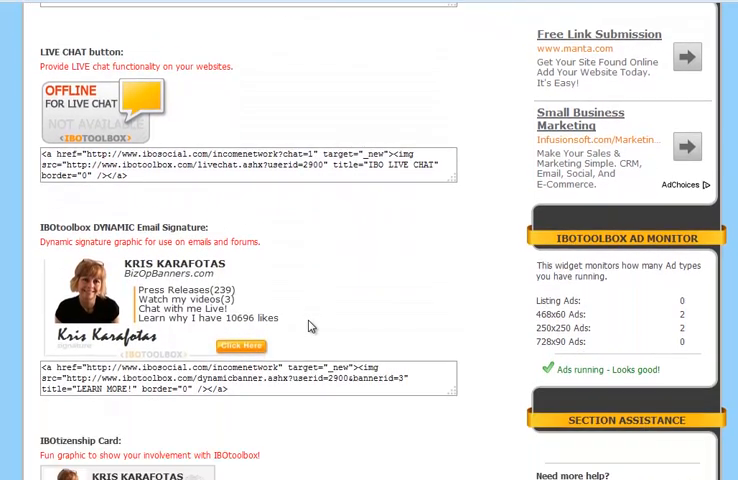
# Scroll past the IBOtizenship card to the rectangle banner codes and Customized Wallplates.
pyautogui.scroll(-3)
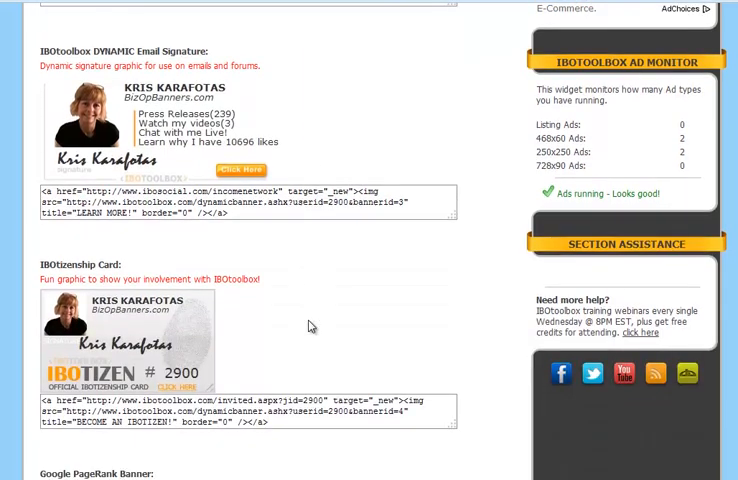
pyautogui.scroll(-3)
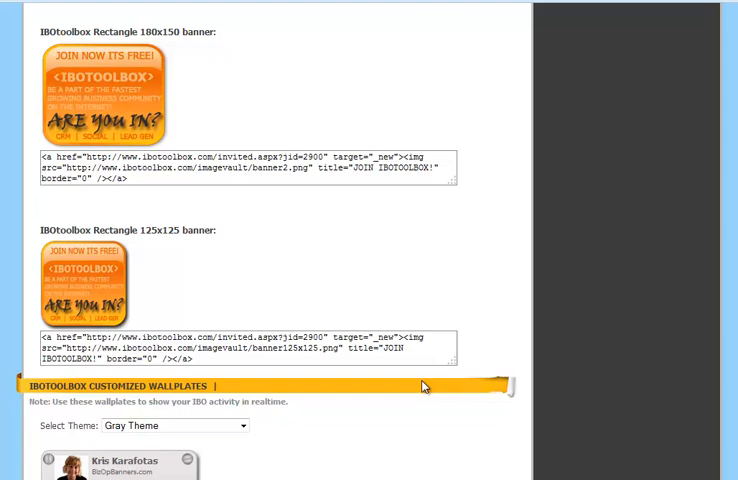
# Review the Gray Theme wallplate via Select Theme, then move to the 468x60 banner codes.
pyautogui.scroll(-3)
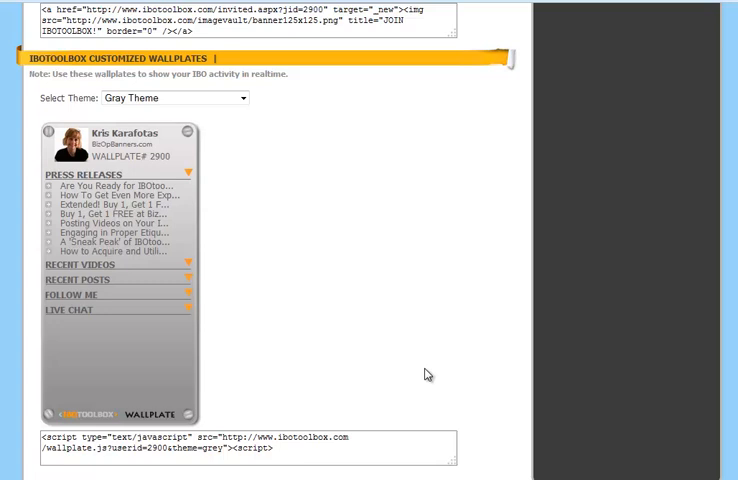
pyautogui.click(285, 449)
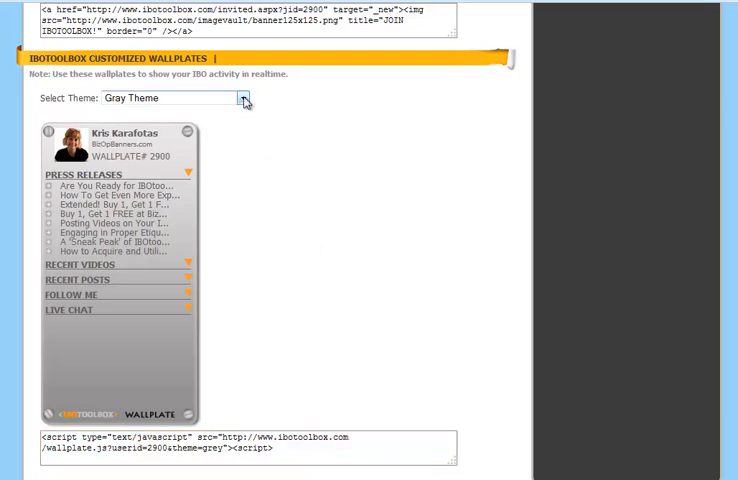
pyautogui.click(242, 98)
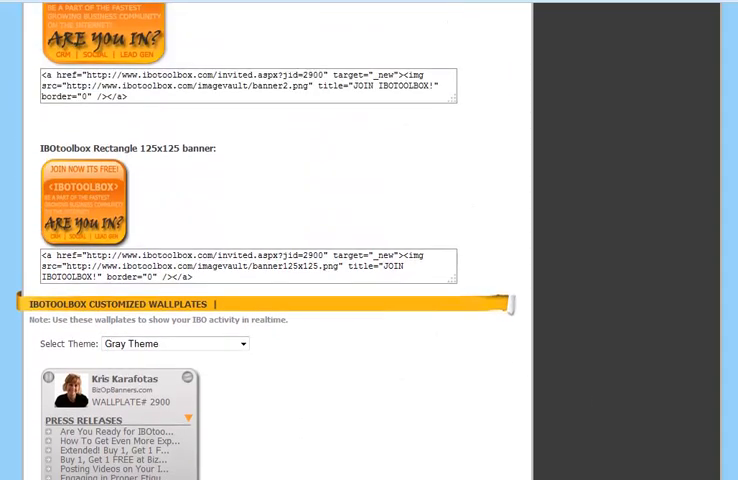
pyautogui.scroll(-3)
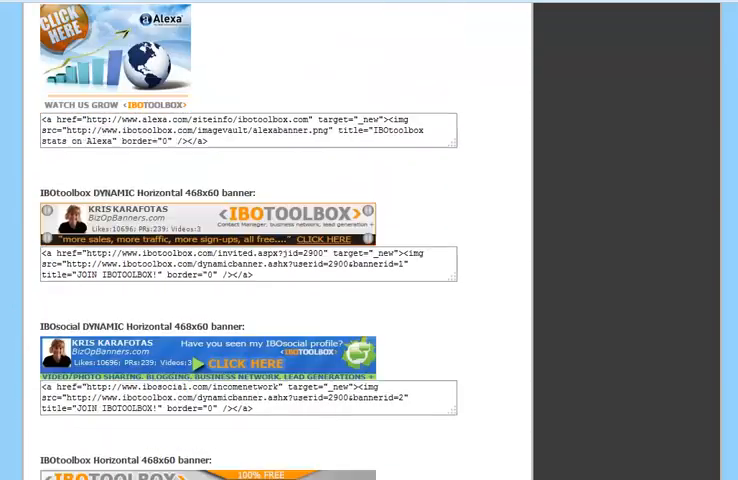